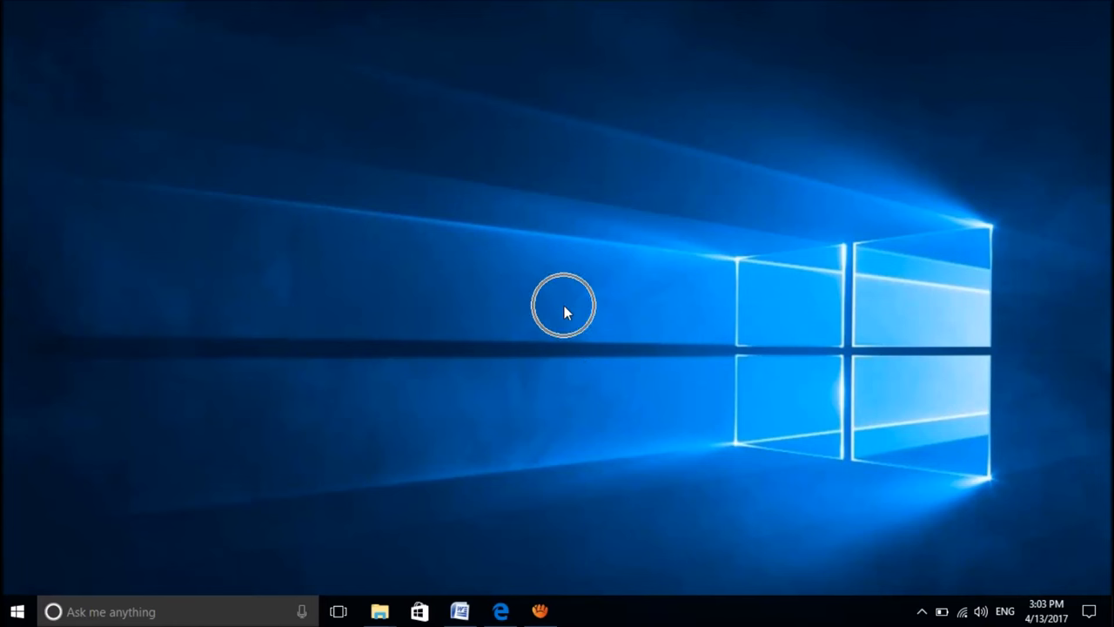
Step: Open the 'Hope Springs Early' essay document in Word from the desktop
{"action": "left_click", "coordinate": [460, 611]}
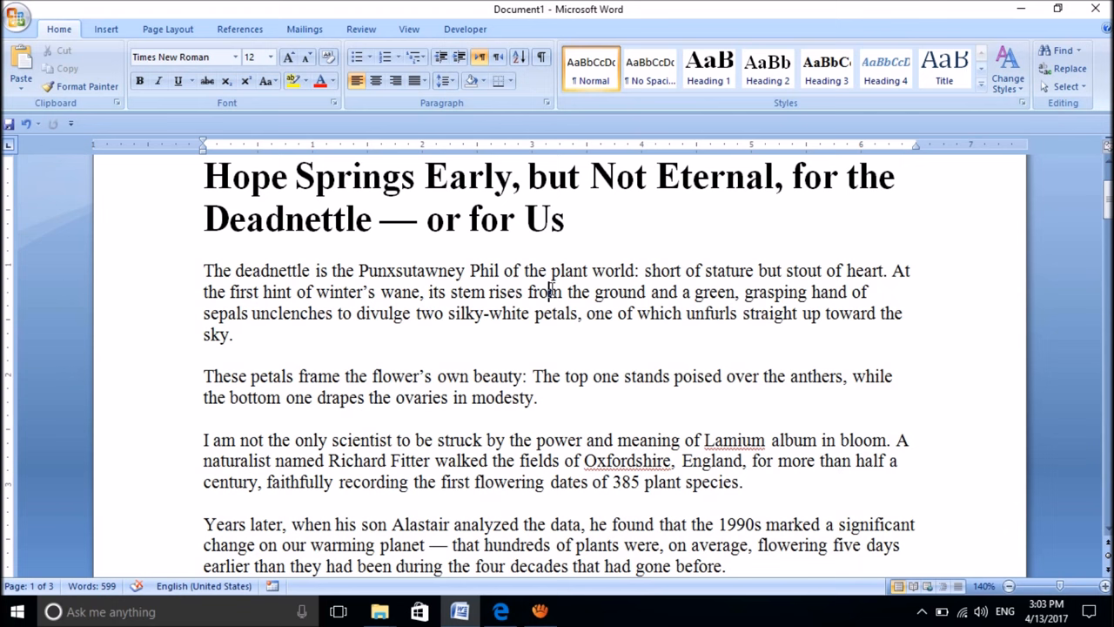
{"action": "left_click", "coordinate": [17, 16]}
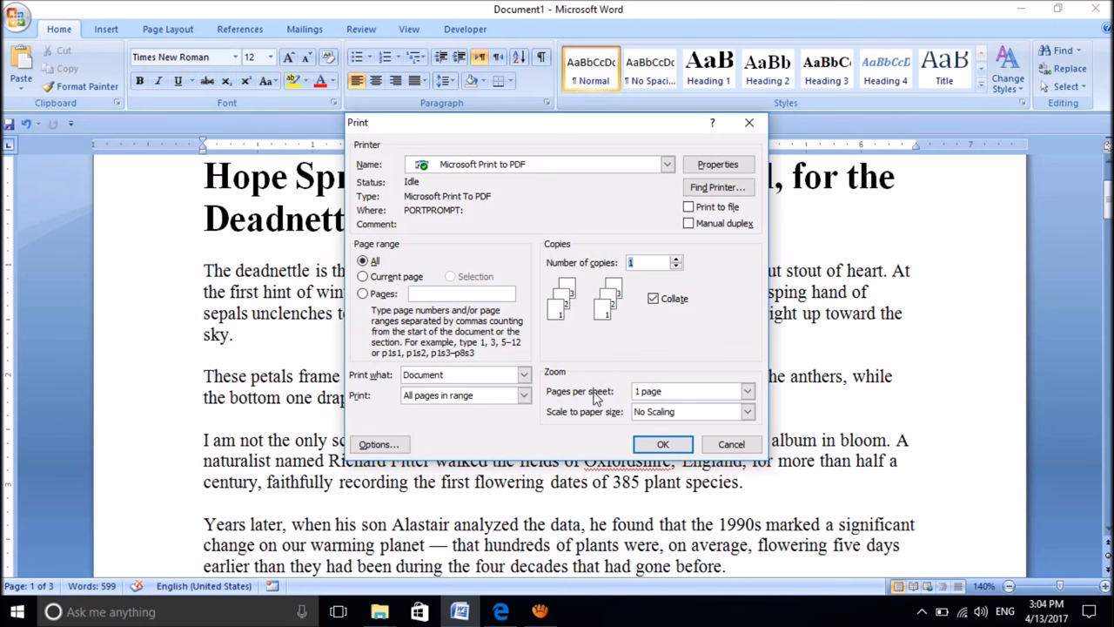
{"action": "mouse_move", "coordinate": [633, 351]}
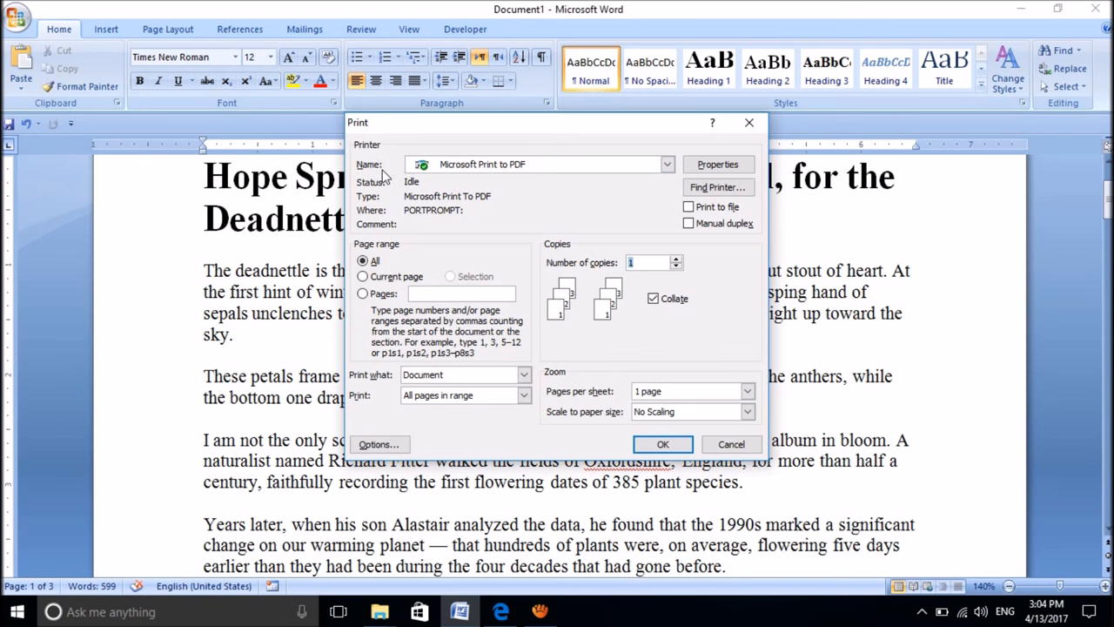
Step: Choose Microsoft Print to PDF as the printer and start printing the essay
{"action": "left_click", "coordinate": [667, 164]}
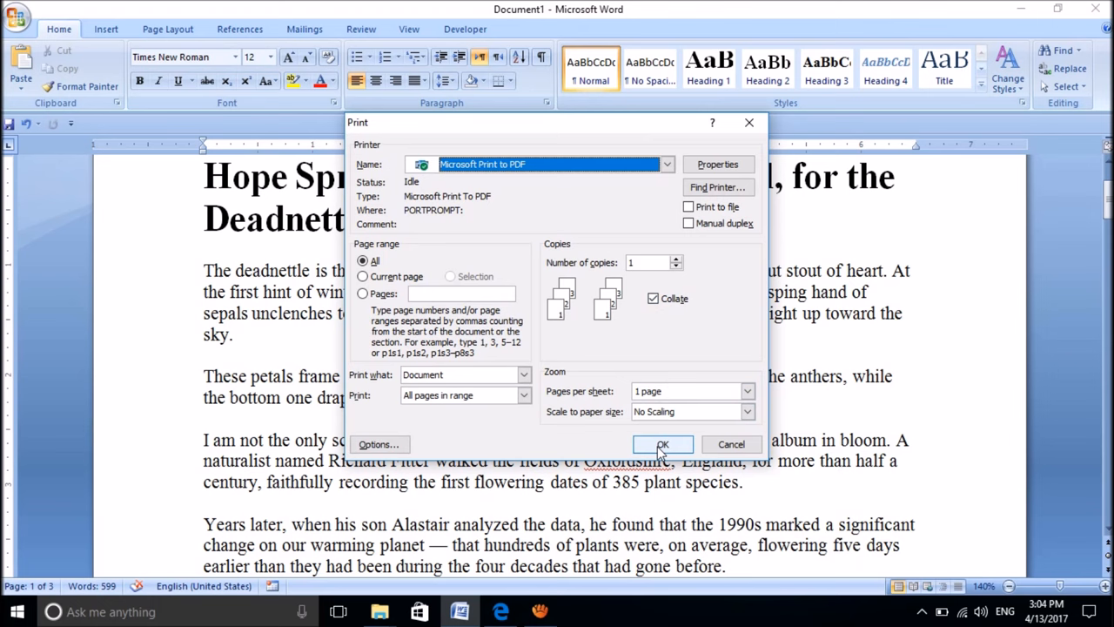
{"action": "left_click", "coordinate": [661, 444]}
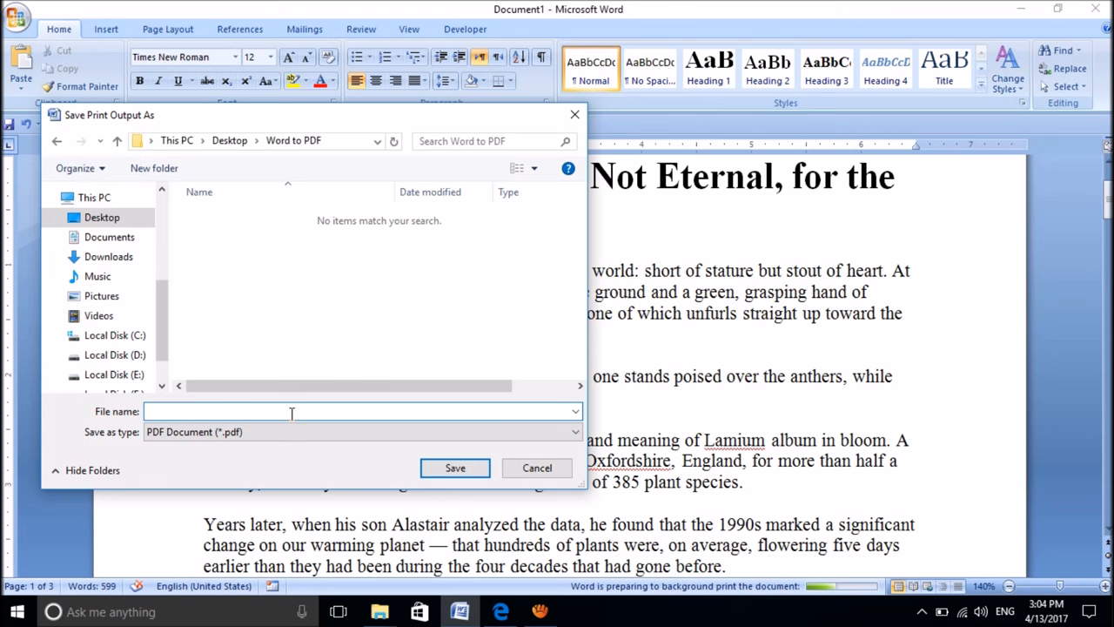
Step: Save the PDF output as 'NEW ESSAY' in the Desktop 'Word to PDF' folder
{"action": "type", "text": "NEW ESSAY"}
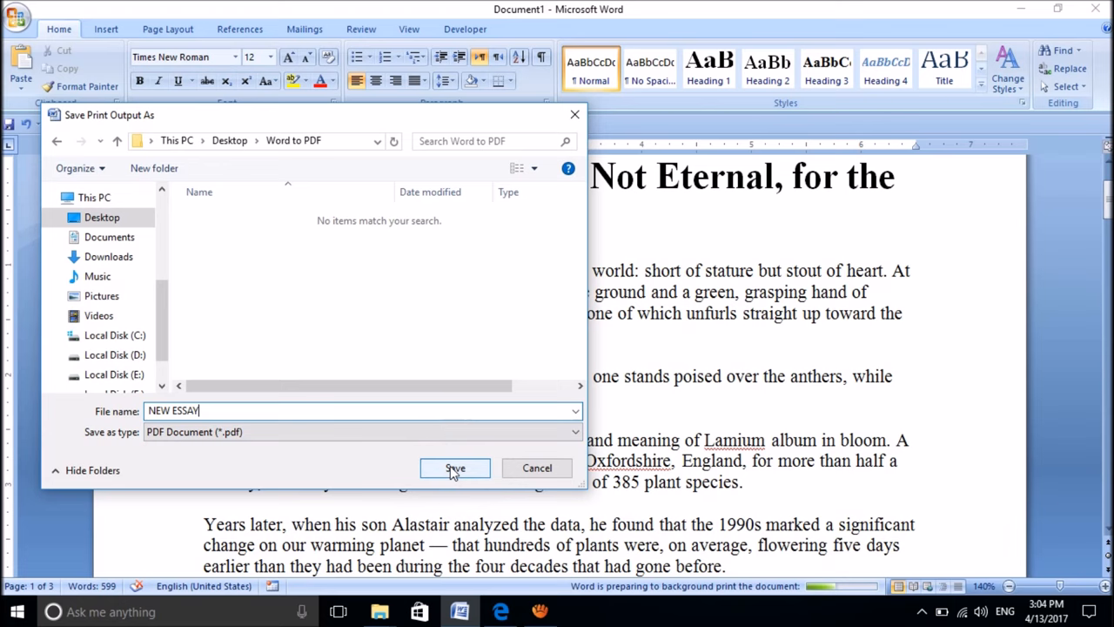
{"action": "left_click", "coordinate": [455, 467]}
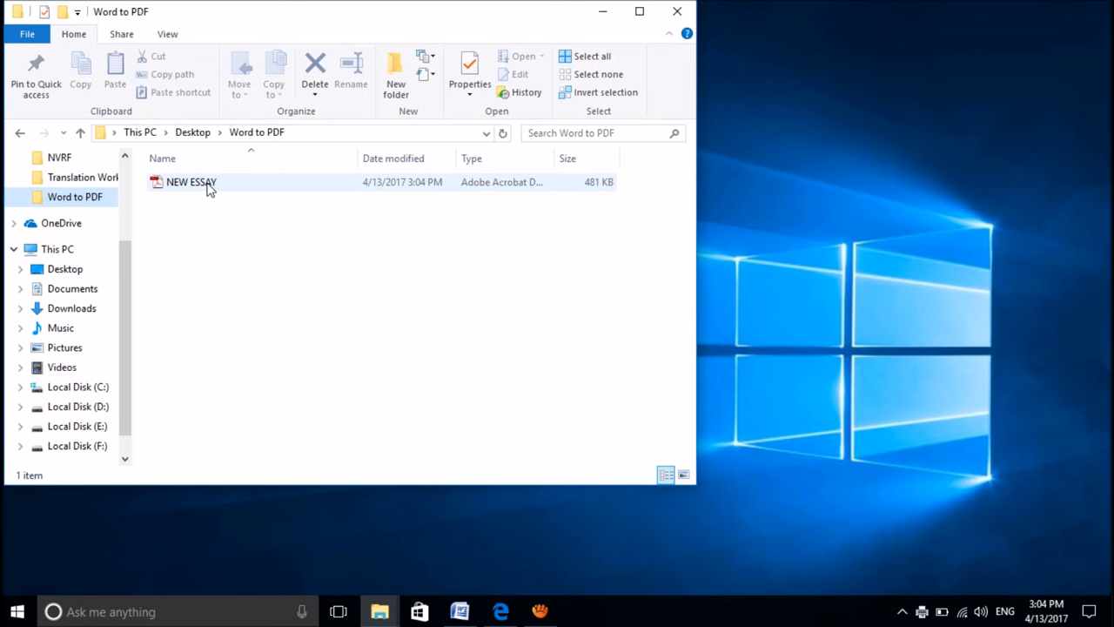
Step: View NEW ESSAY.pdf in Adobe Reader to check the essay, then close it
{"action": "double_click", "coordinate": [191, 181]}
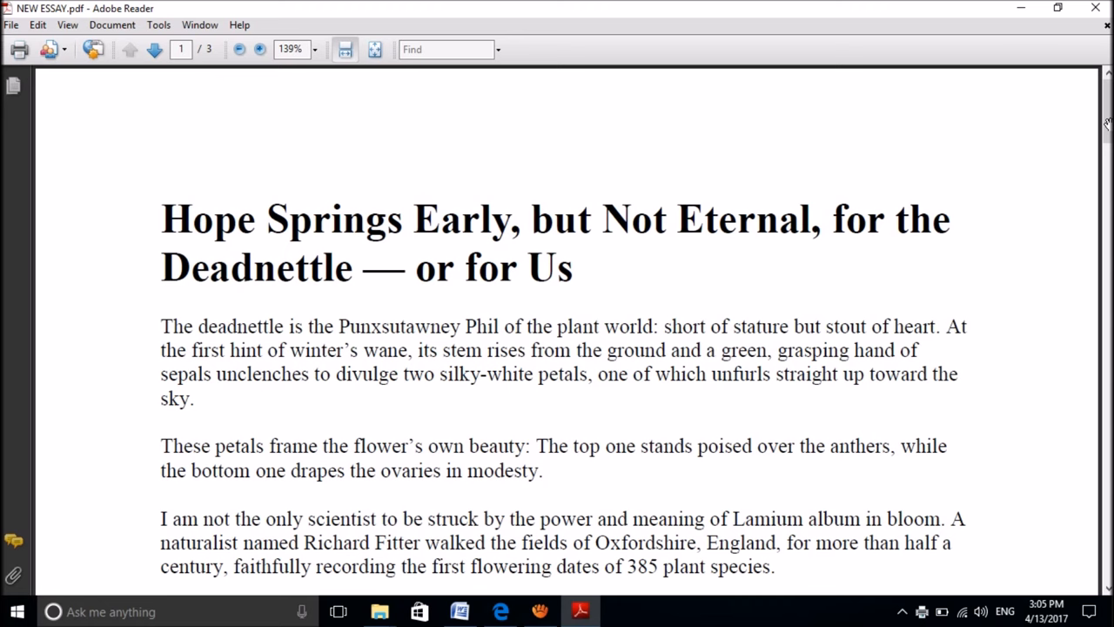
{"action": "left_click", "coordinate": [379, 611]}
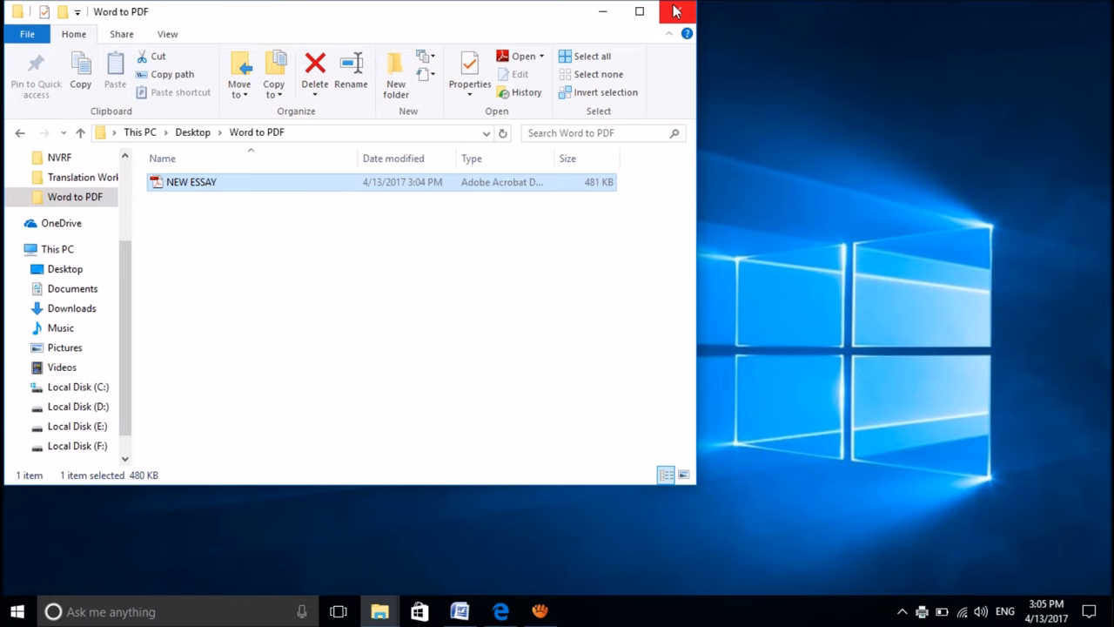
Step: Close the File Explorer window showing the Word to PDF folder
{"action": "left_click", "coordinate": [676, 10]}
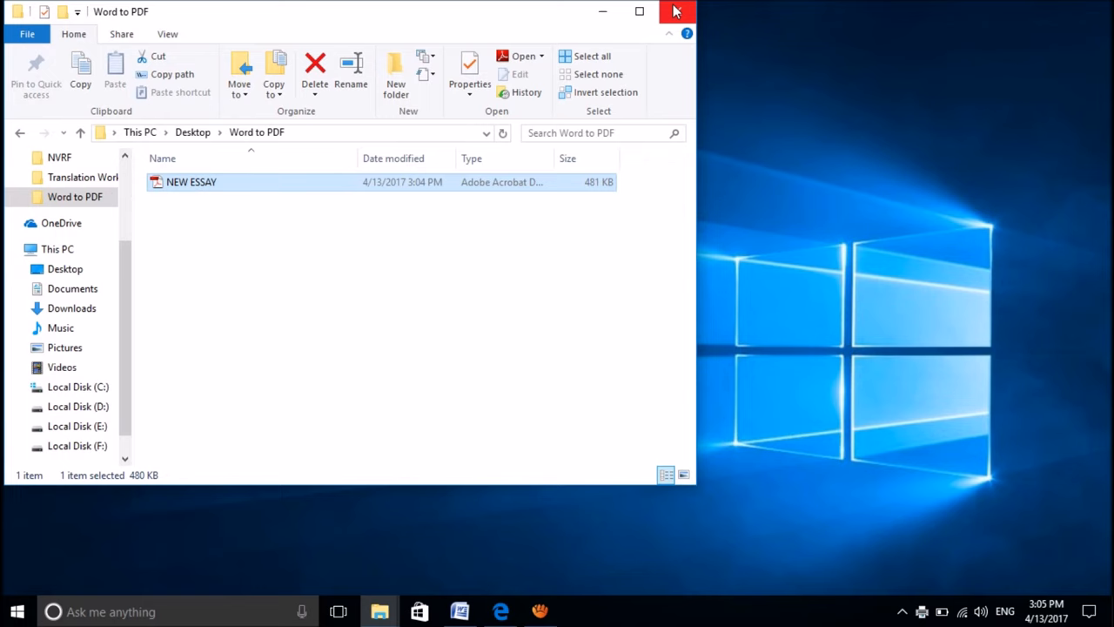